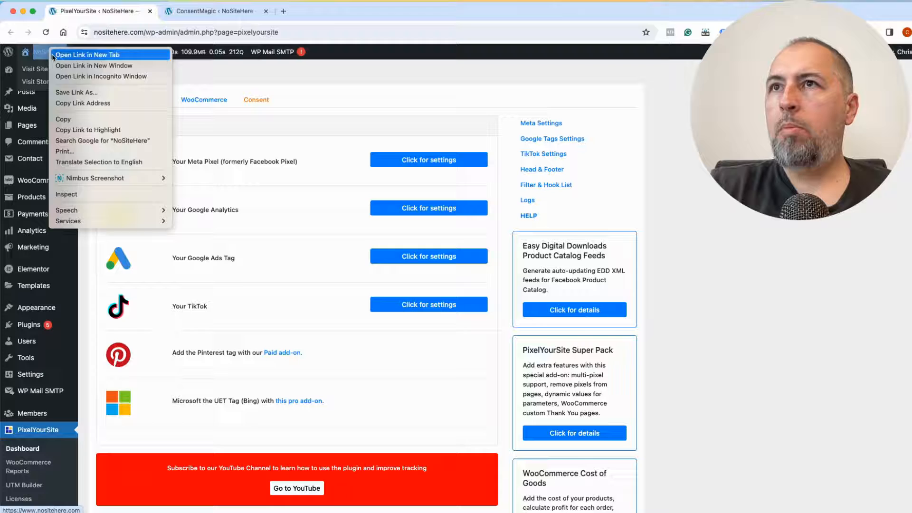
Step: Open the NoSiteHere site incognito and expand the consent popup's More Options preferences
left_click(101, 76)
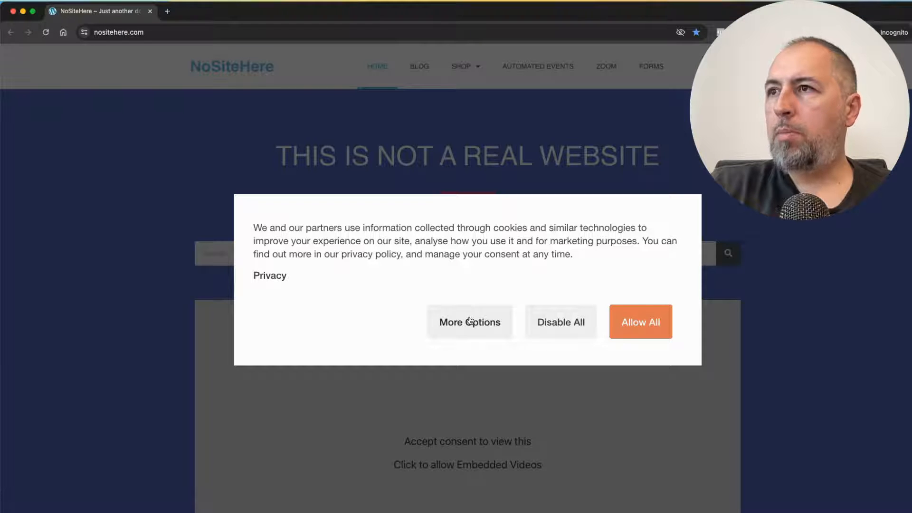
left_click(469, 321)
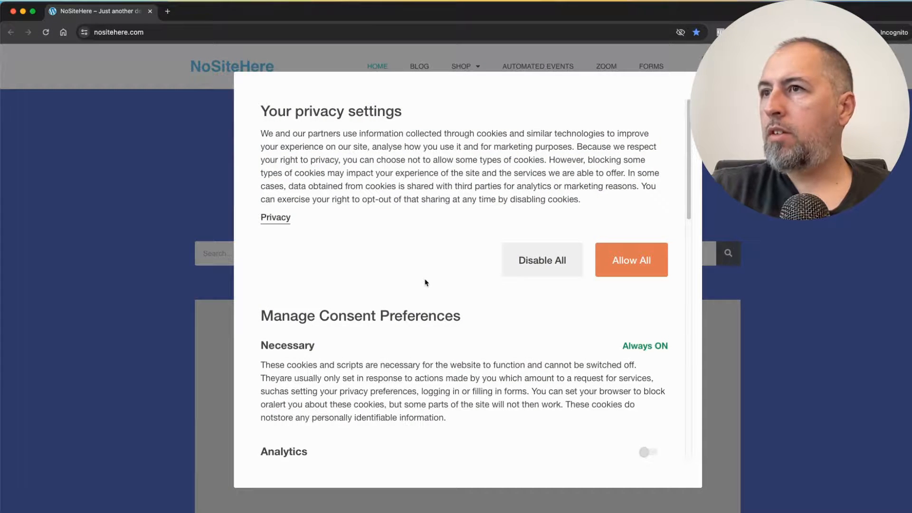
Step: Turn on Marketing consent, turn off Facebook CAPI, then return to the admin window
scroll("down", 3)
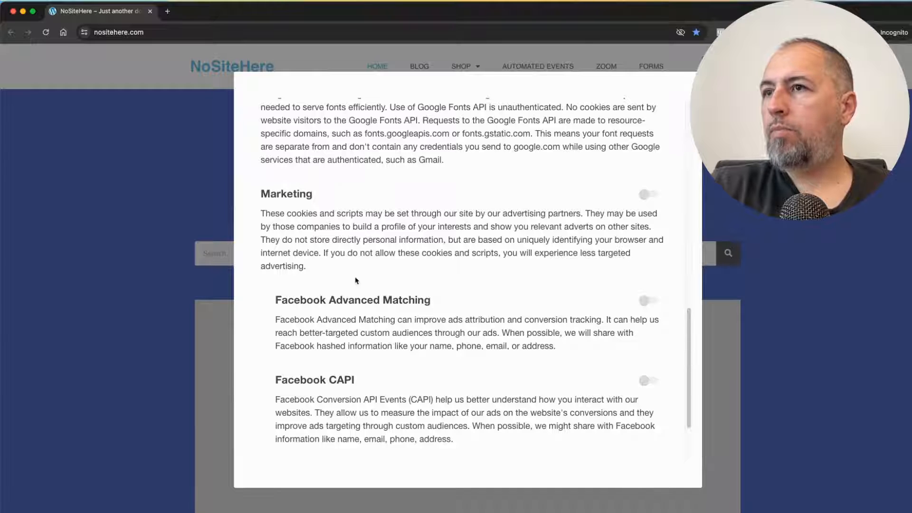
mouse_move(498, 393)
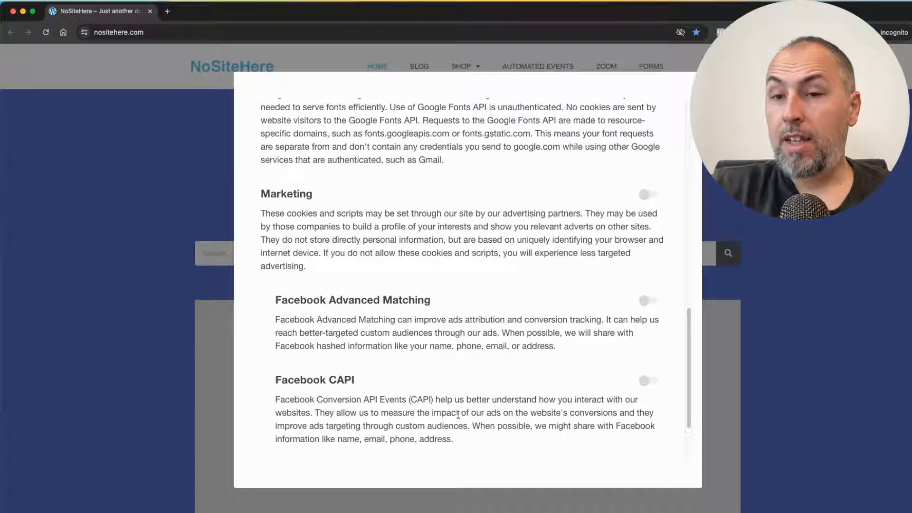
mouse_move(580, 191)
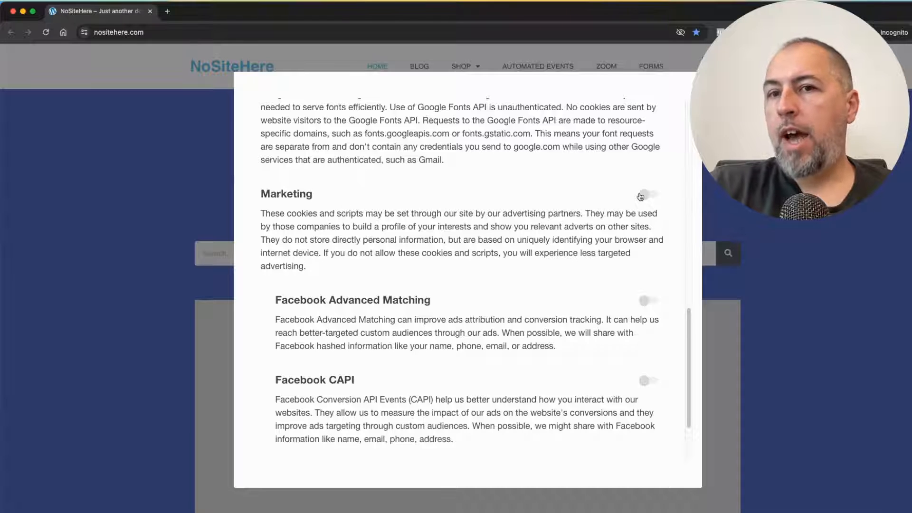
left_click(648, 193)
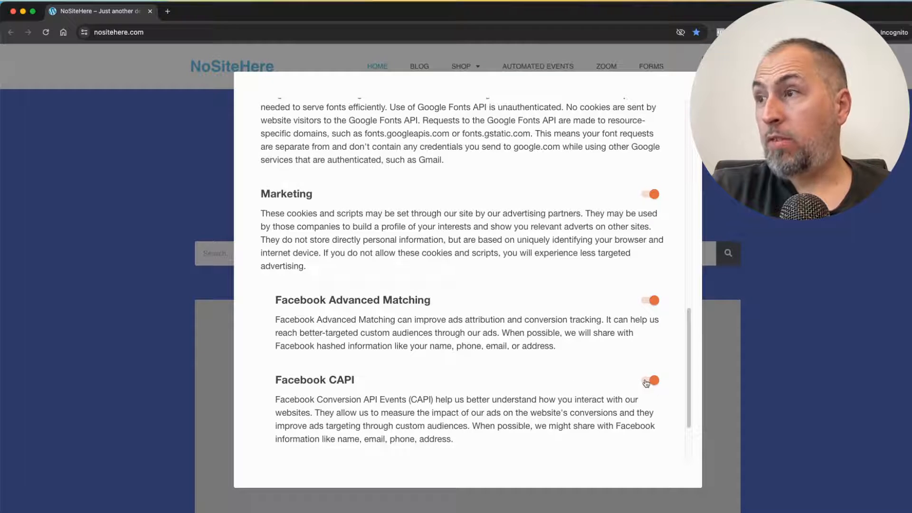
left_click(648, 380)
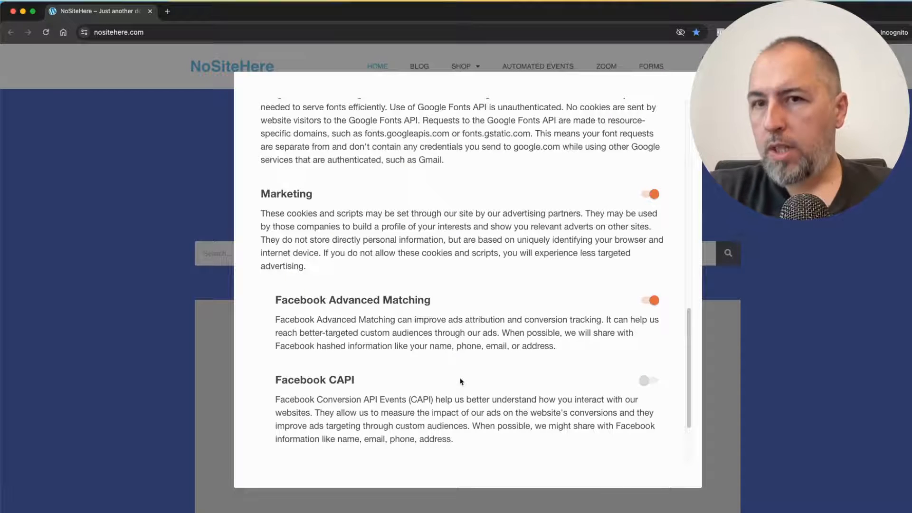
scroll("down", 3)
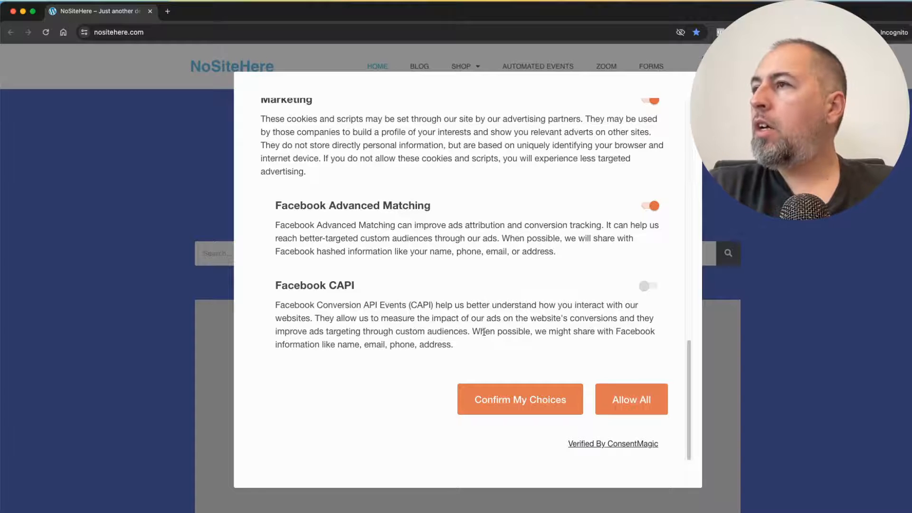
left_click(647, 285)
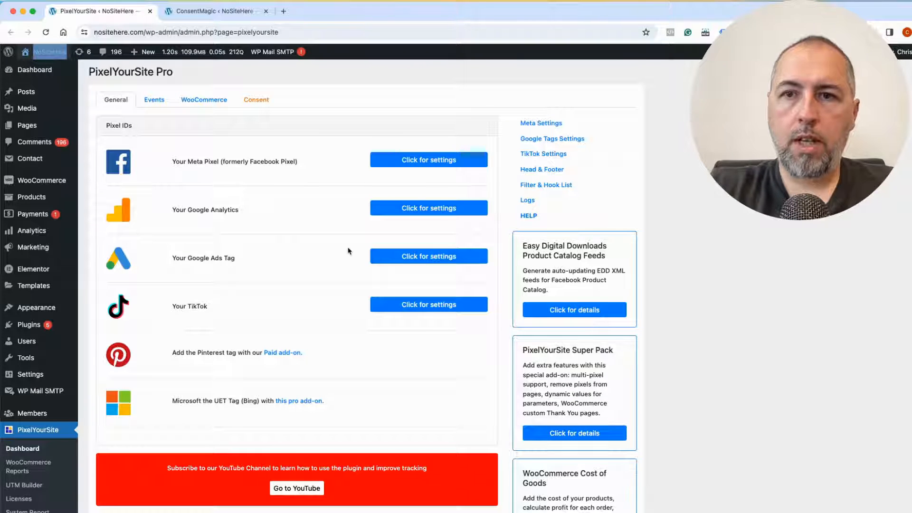
Step: Switch to the ConsentMagic settings page and open Scripts and Cookies
left_click(215, 11)
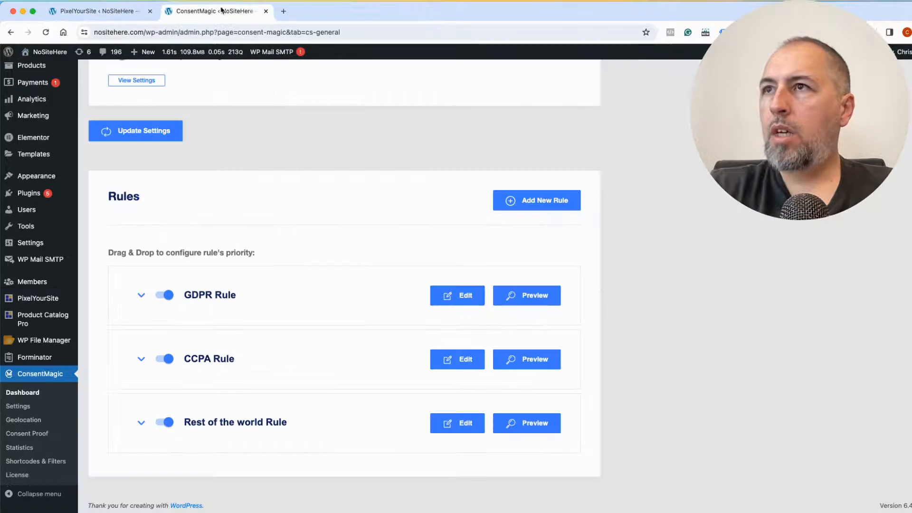
scroll("up", 3)
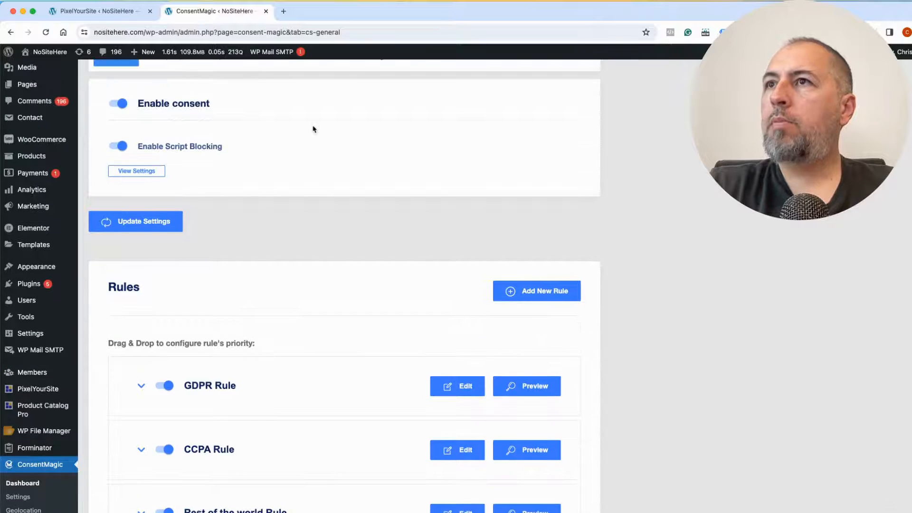
scroll("up", 3)
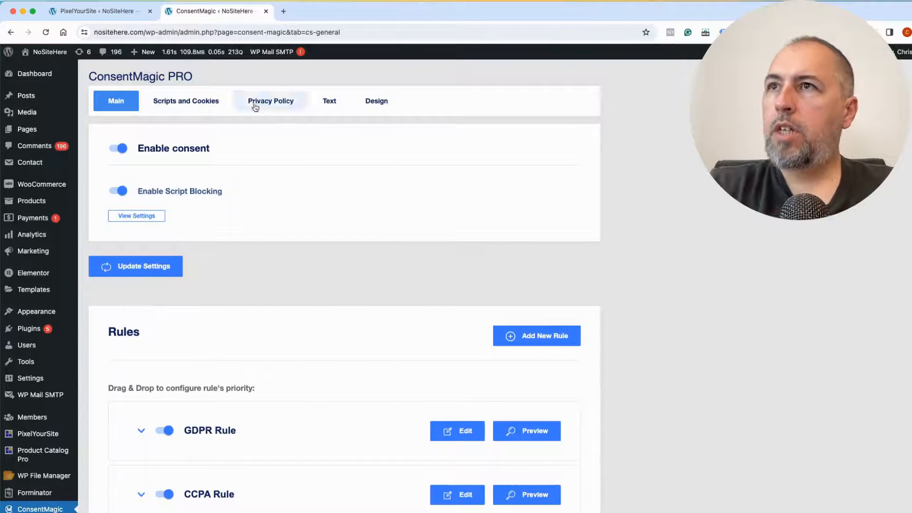
left_click(186, 101)
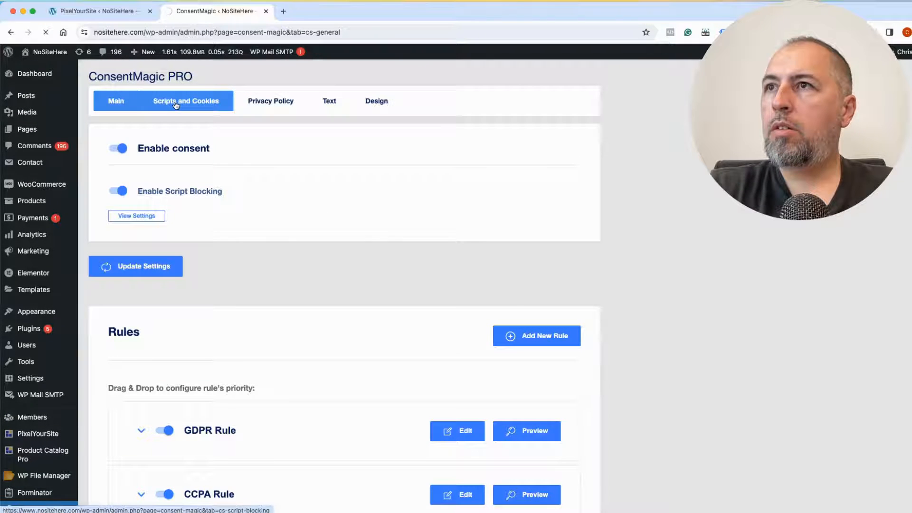
left_click(186, 101)
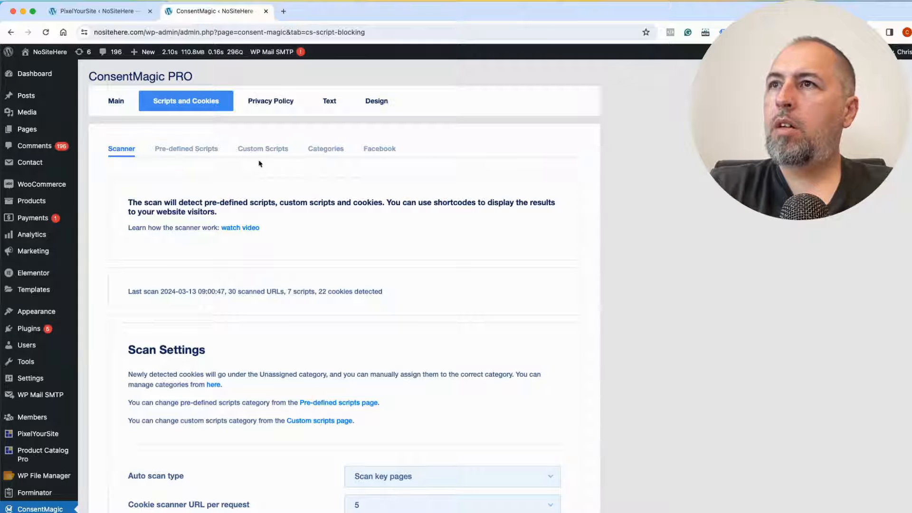
scroll("down", 3)
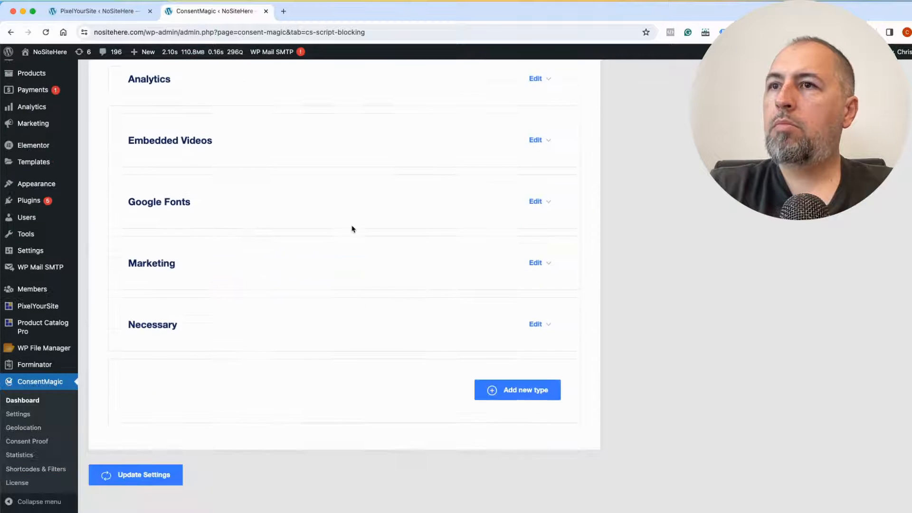
Step: Show the Pre-defined Scripts list and find Facebook Pixel under Marketing
left_click(534, 262)
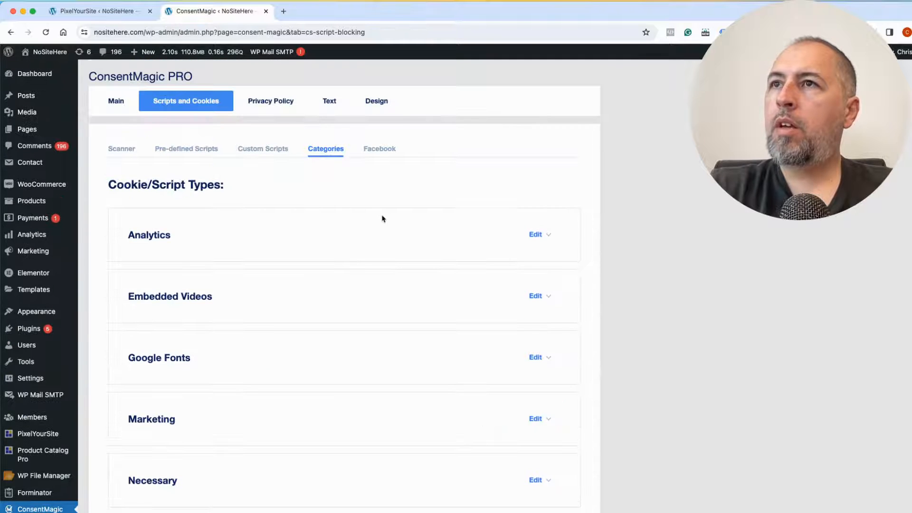
left_click(186, 149)
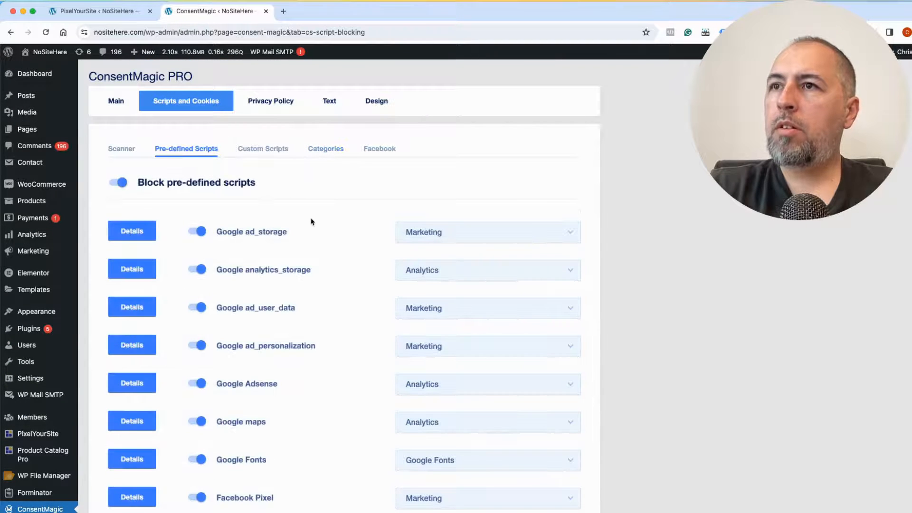
scroll("down", 3)
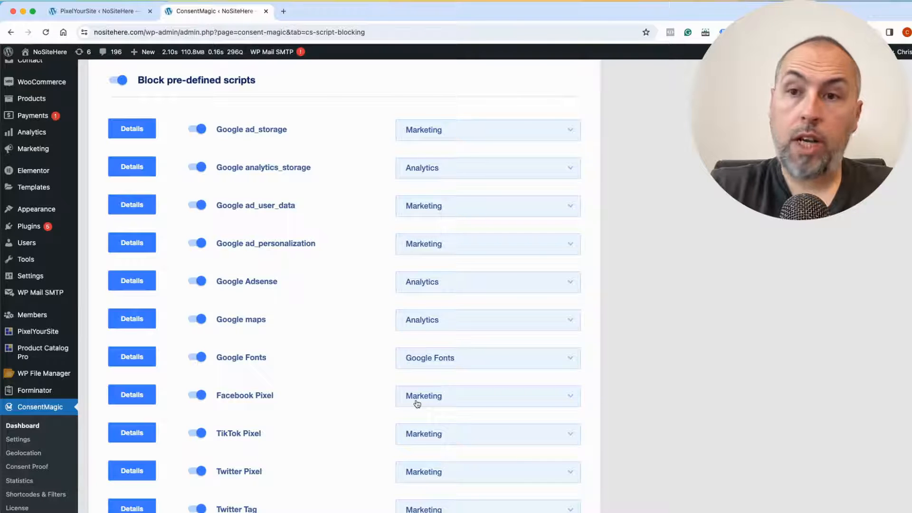
scroll("up", 3)
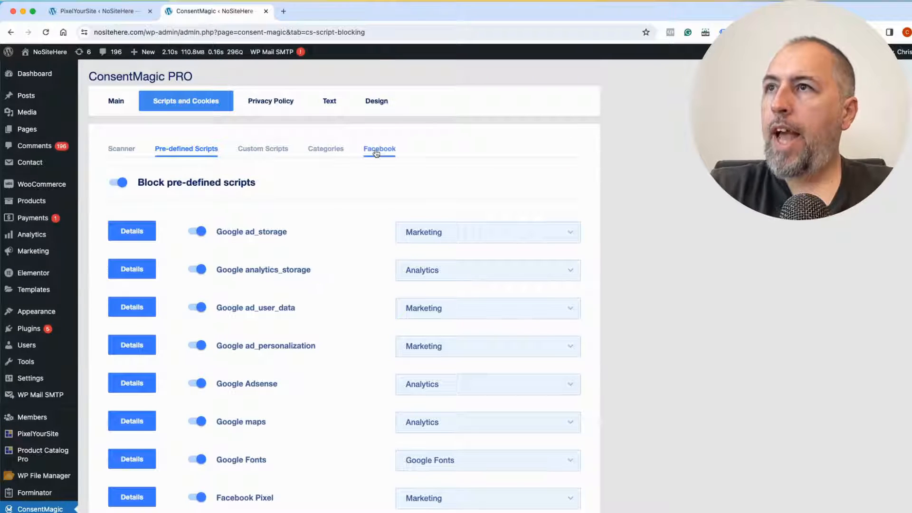
Step: On the Facebook tab, enable 'Conversion API (CAPI) Consent in the Options Popup'
left_click(378, 148)
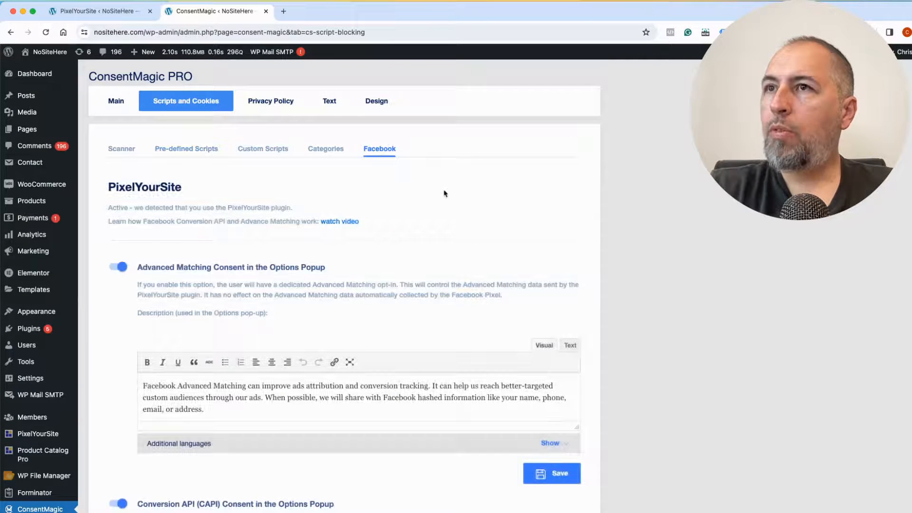
scroll("down", 3)
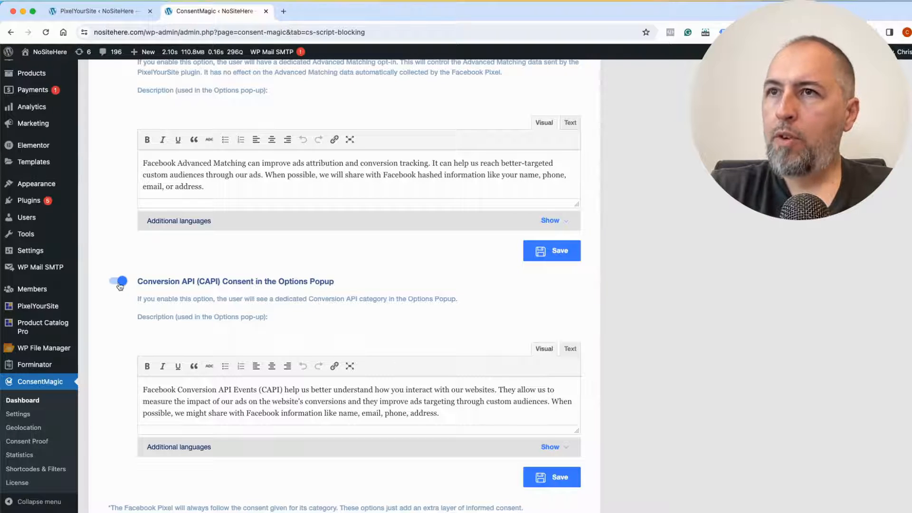
left_click(117, 281)
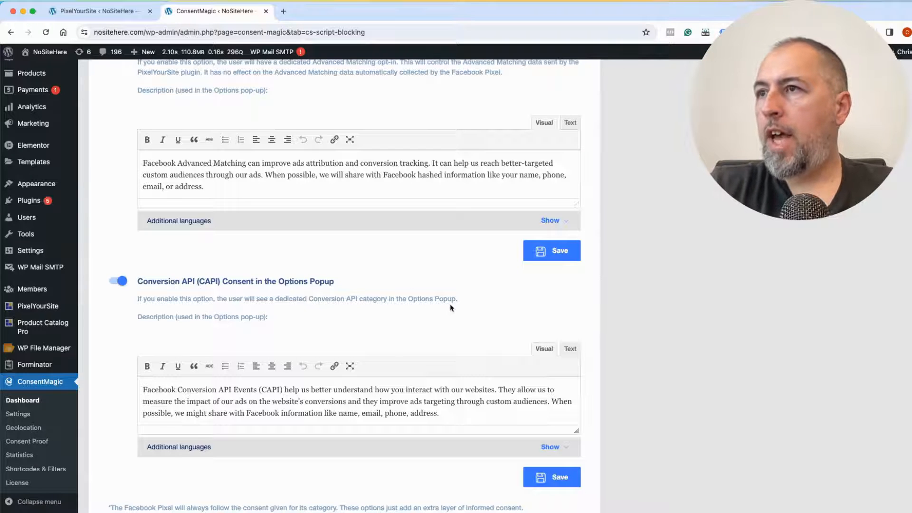
scroll("down", 3)
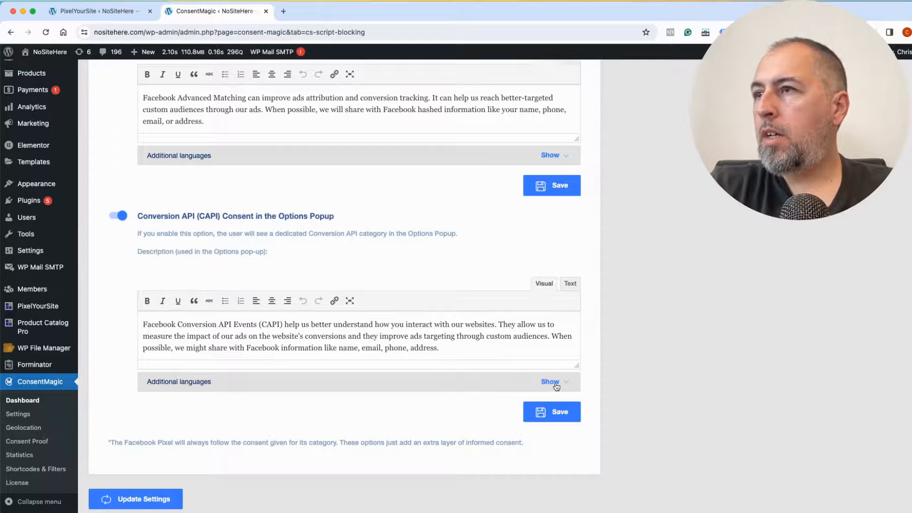
Step: Show the CAPI description's Additional languages translations and review them
left_click(550, 381)
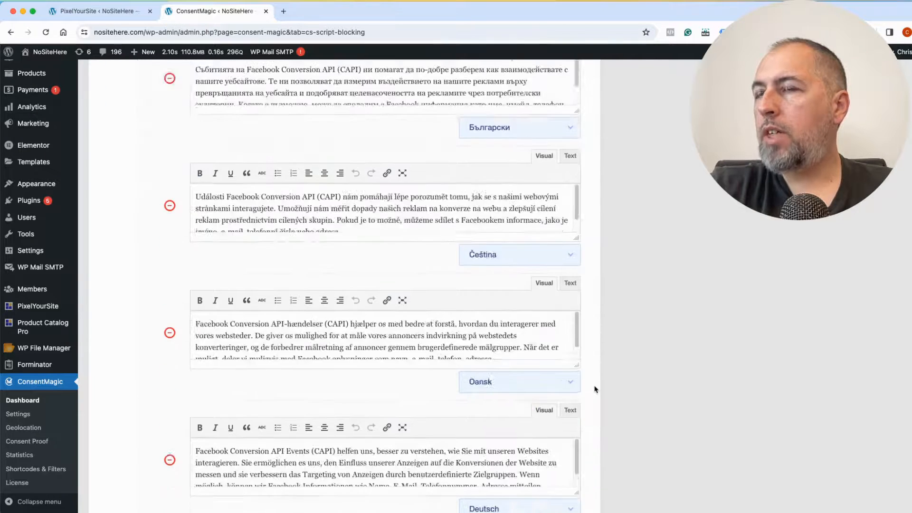
scroll("down", 3)
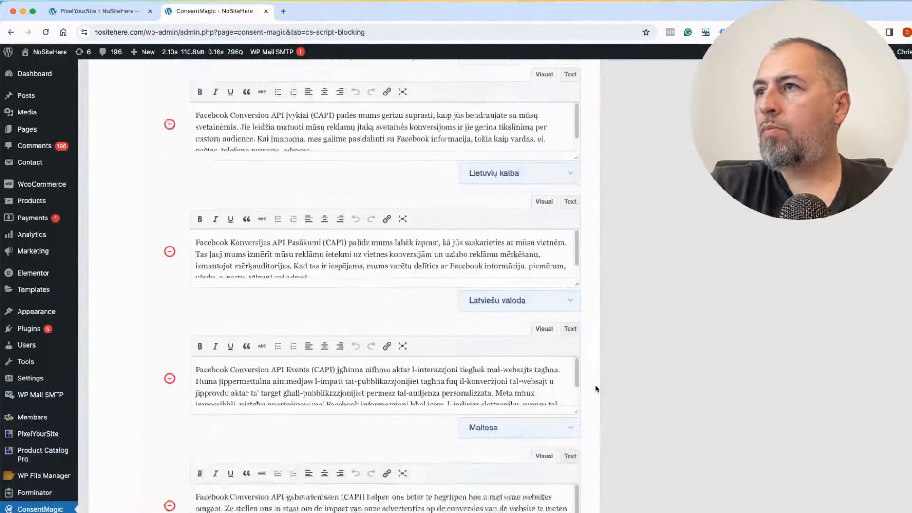
scroll("up", 3)
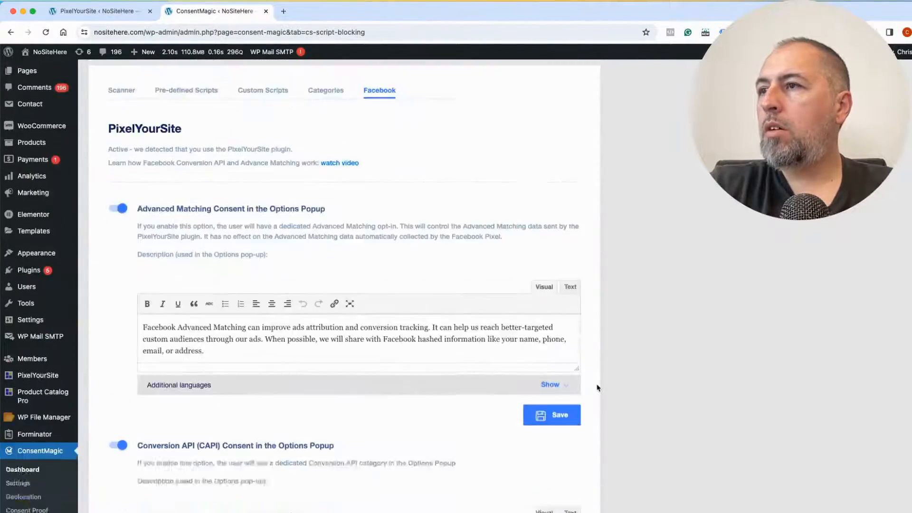
scroll("down", 3)
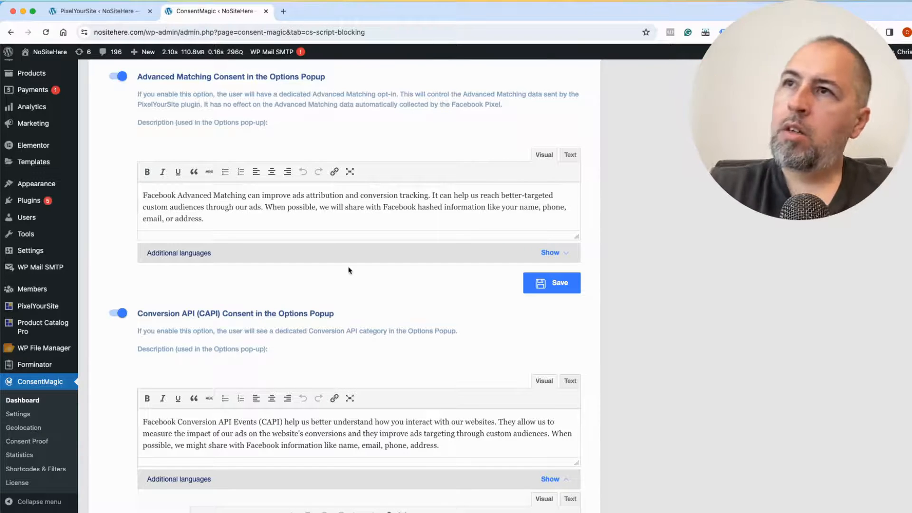
mouse_move(390, 180)
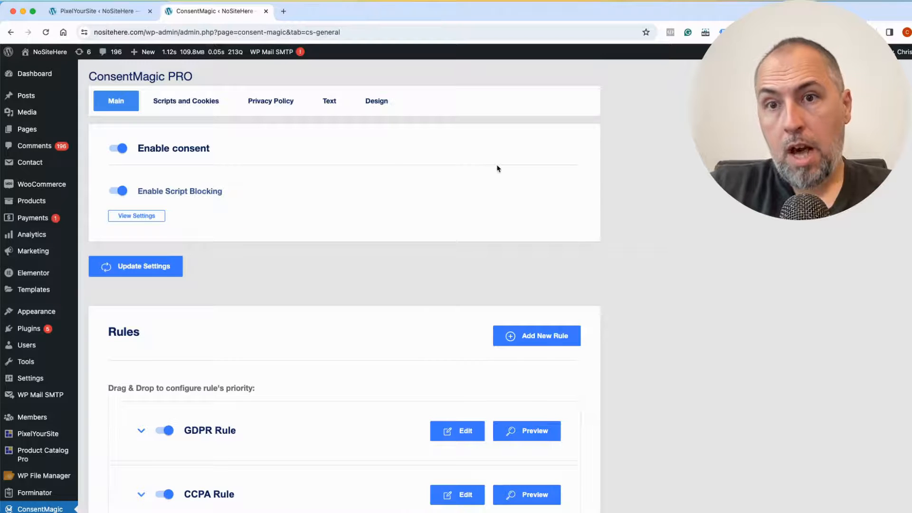
mouse_move(319, 223)
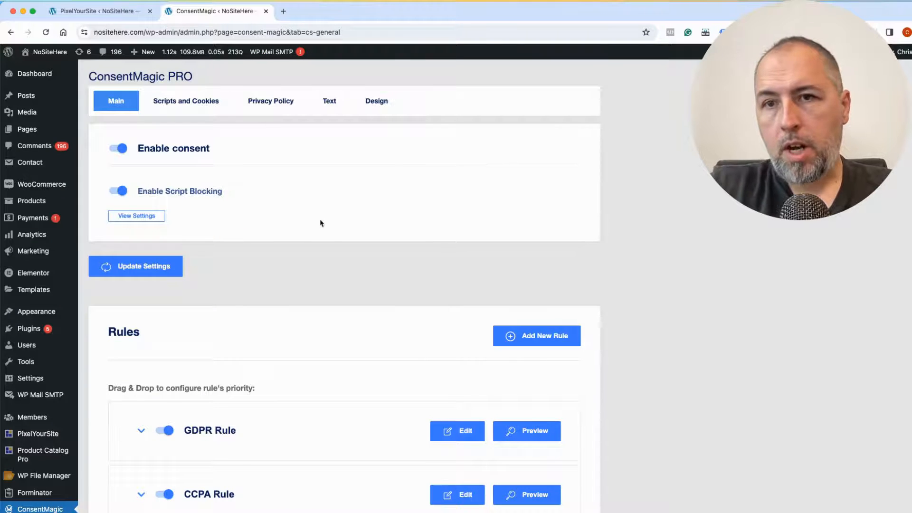
scroll("down", 3)
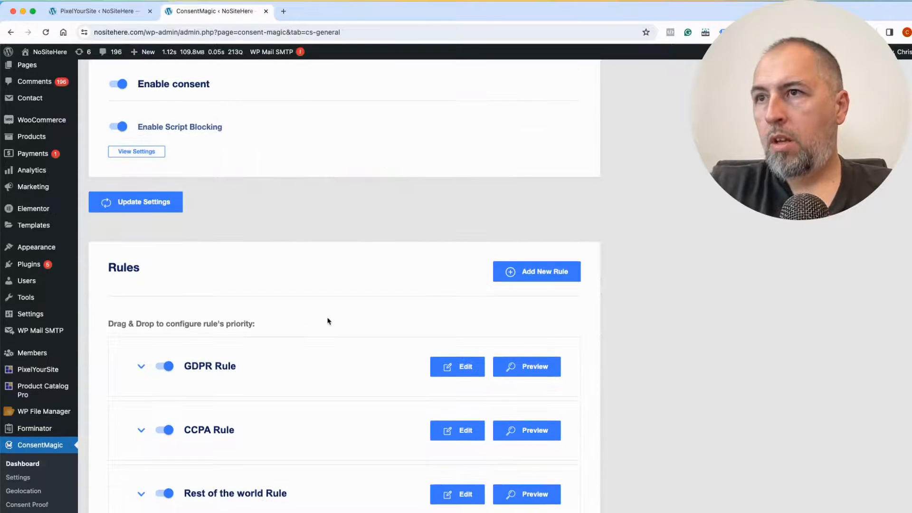
scroll("down", 3)
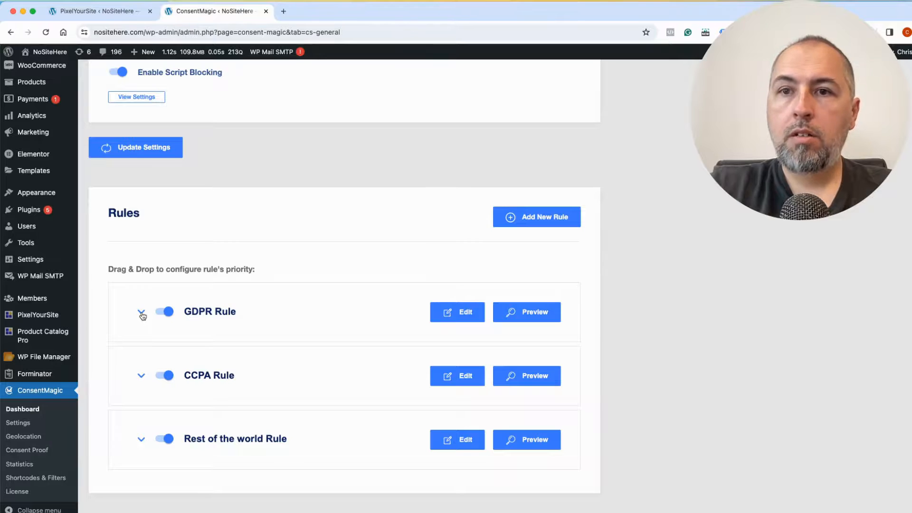
mouse_move(250, 308)
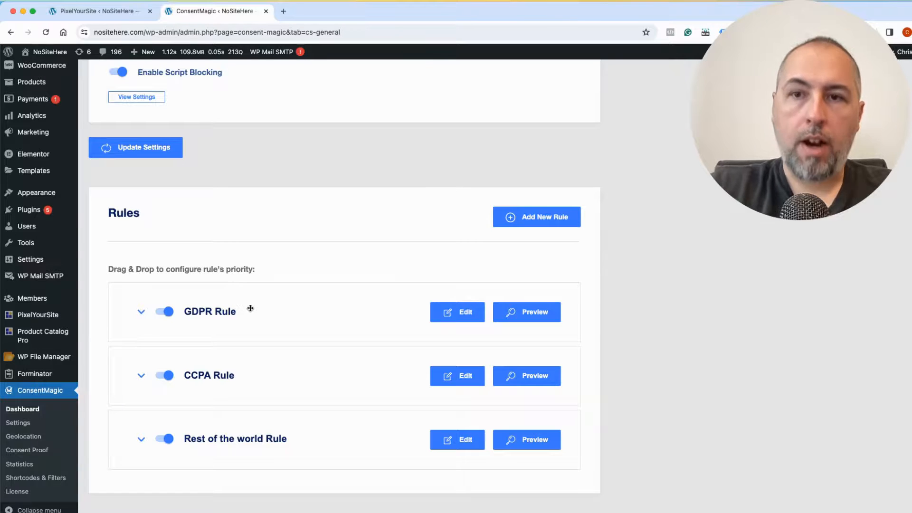
mouse_move(280, 316)
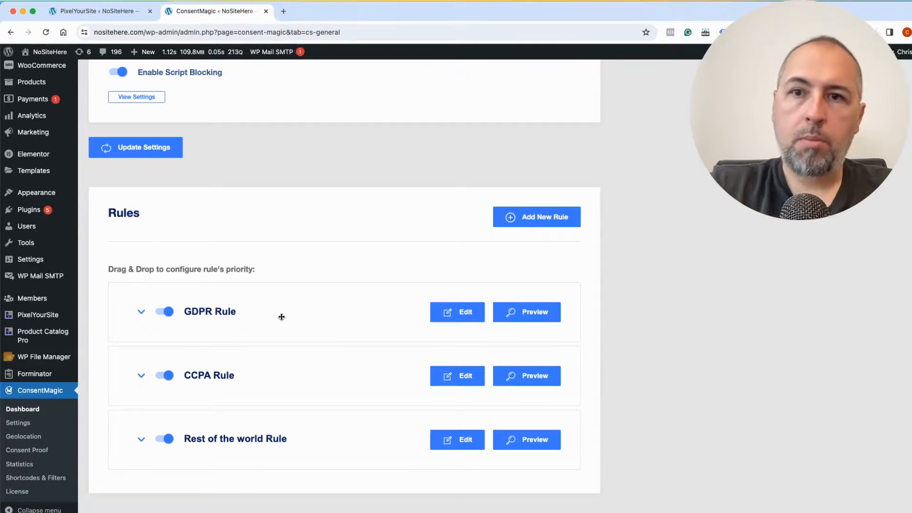
mouse_move(417, 267)
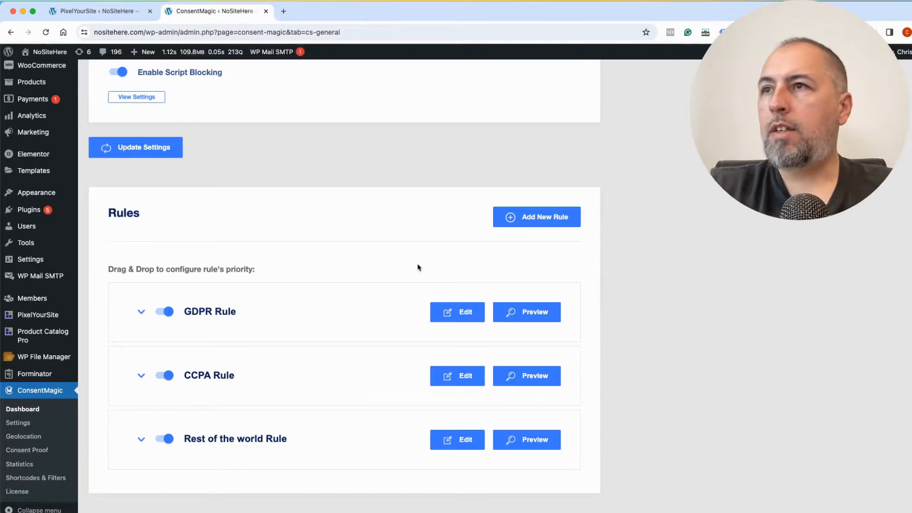
scroll("up", 3)
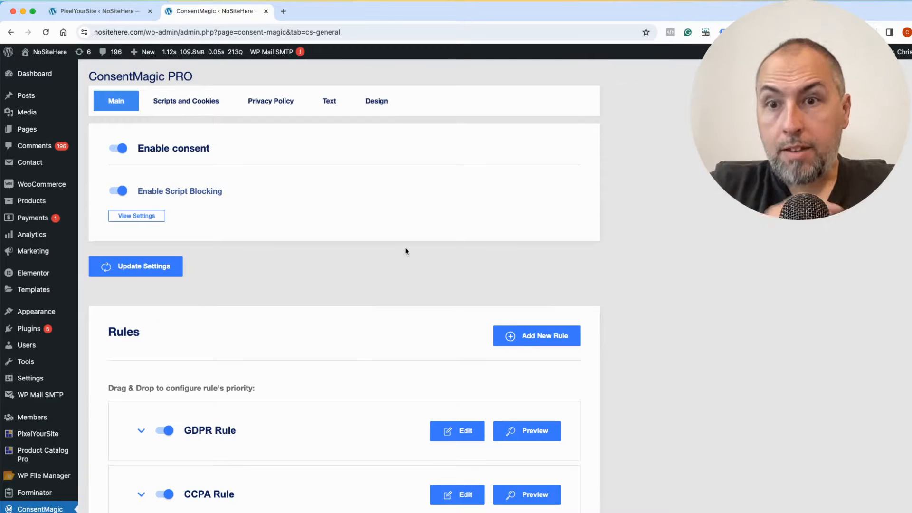